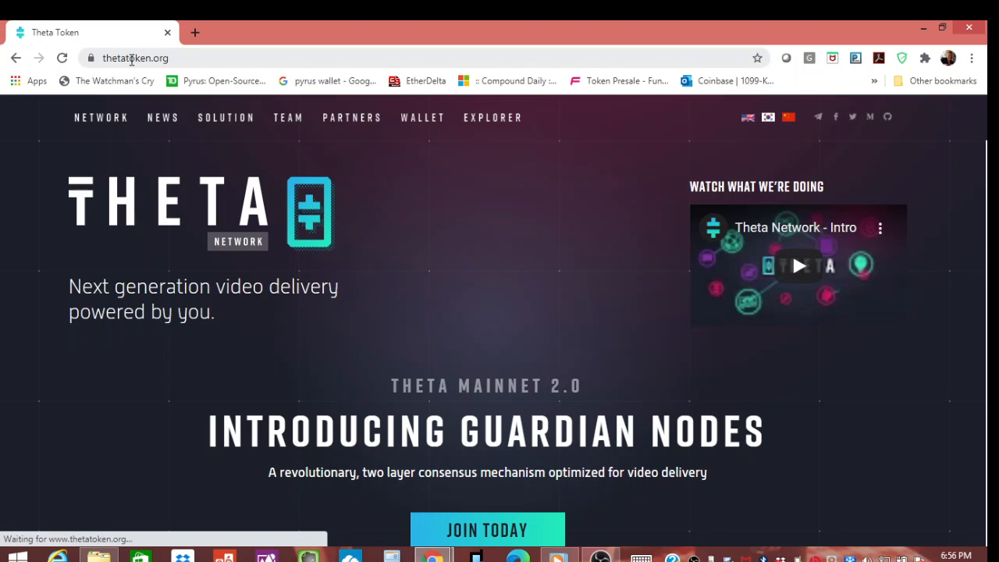
Step: Follow the WALLET navigation link to reach wallet.thetatoken.org in a new tab
{"action": "left_click", "coordinate": [421, 117]}
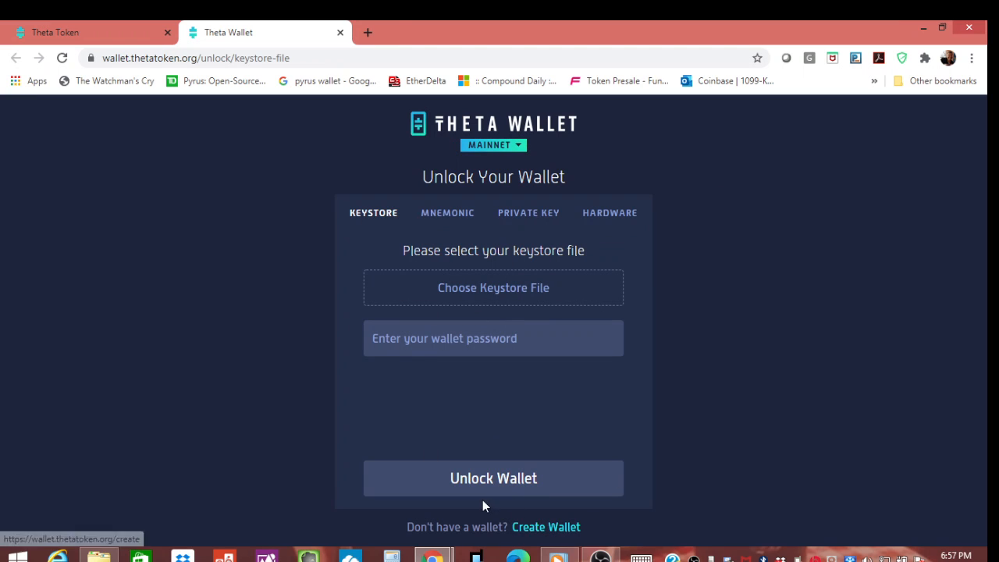
{"action": "mouse_move", "coordinate": [577, 379]}
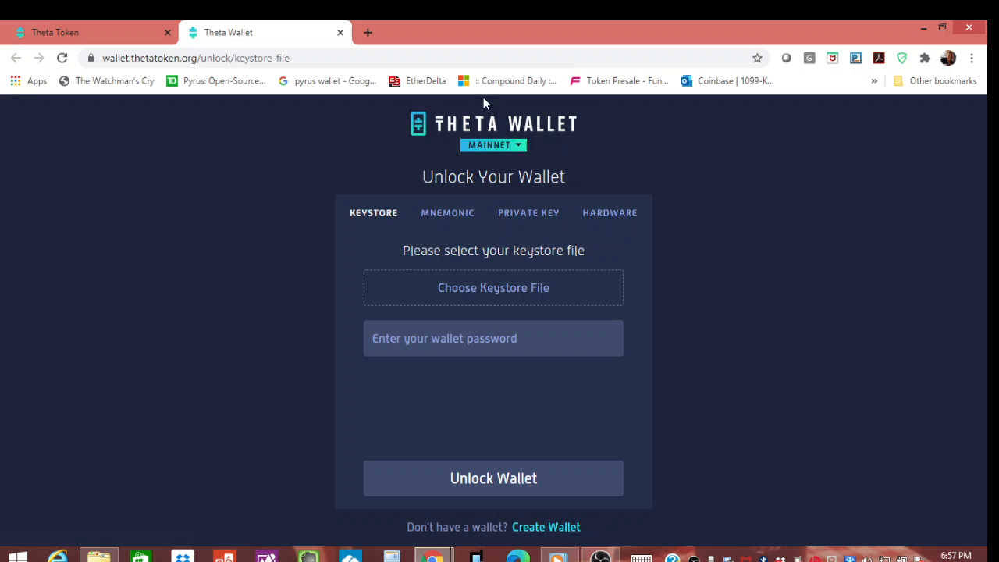
{"action": "mouse_move", "coordinate": [359, 238]}
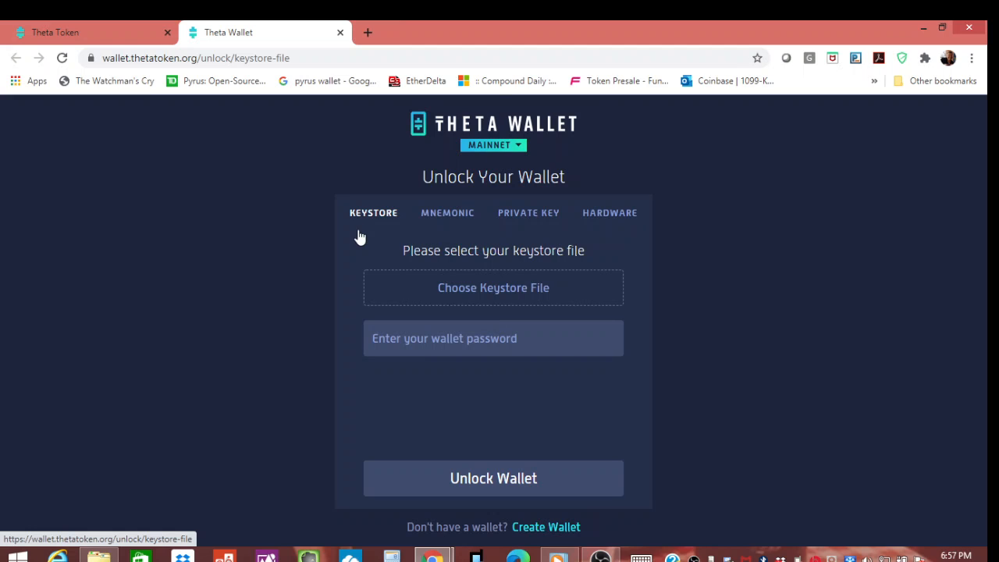
{"action": "mouse_move", "coordinate": [543, 28]}
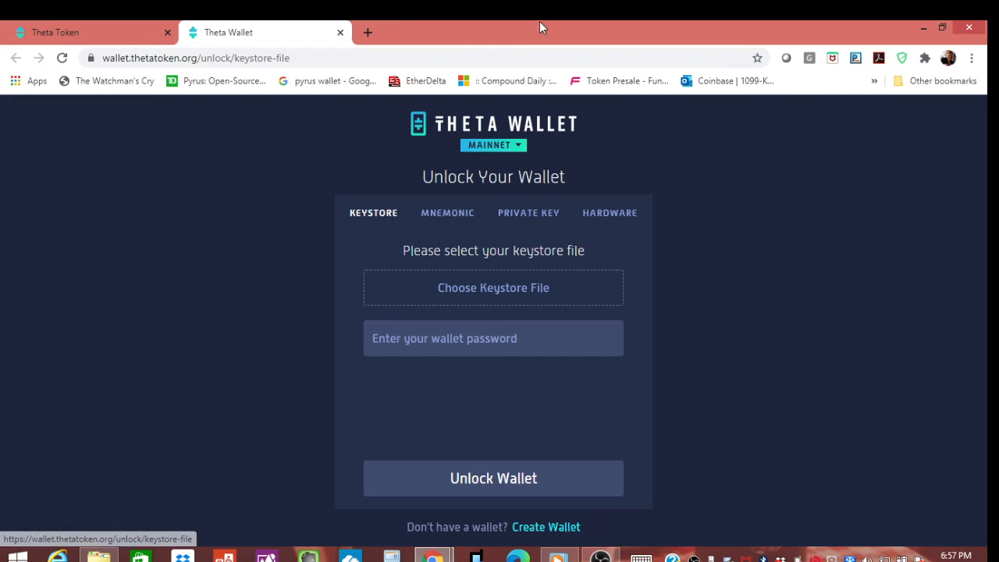
{"action": "mouse_move", "coordinate": [422, 139]}
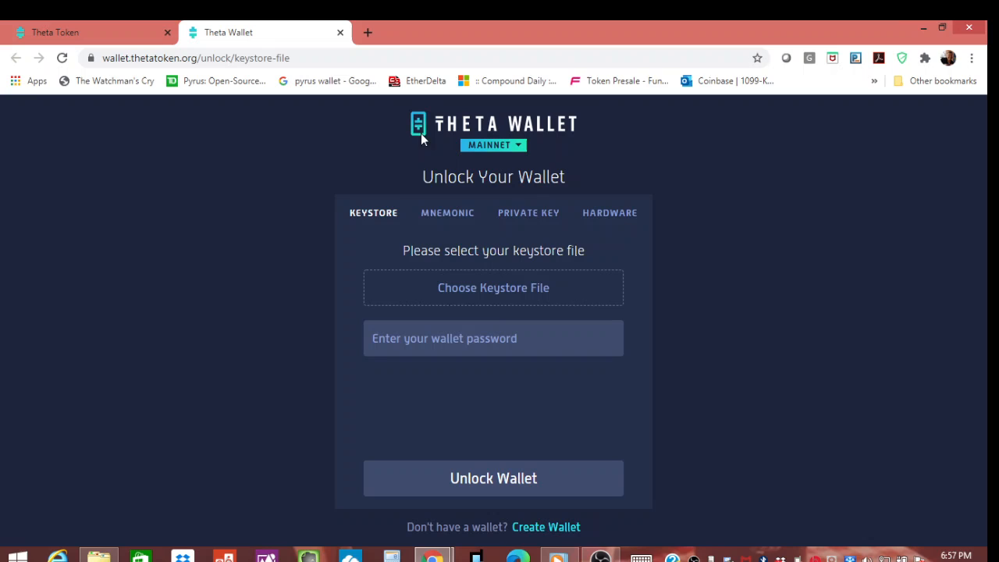
{"action": "mouse_move", "coordinate": [615, 435]}
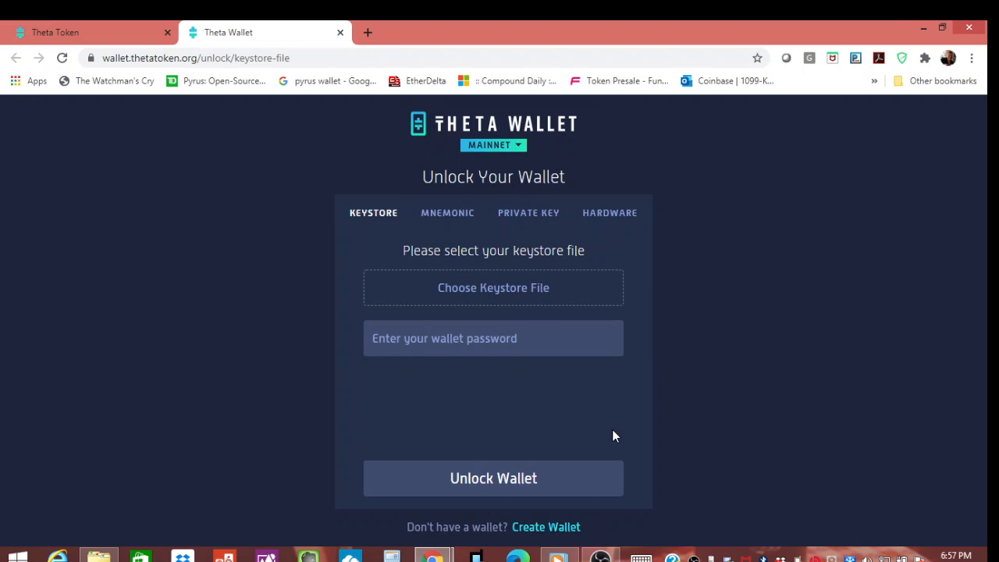
{"action": "mouse_move", "coordinate": [623, 435]}
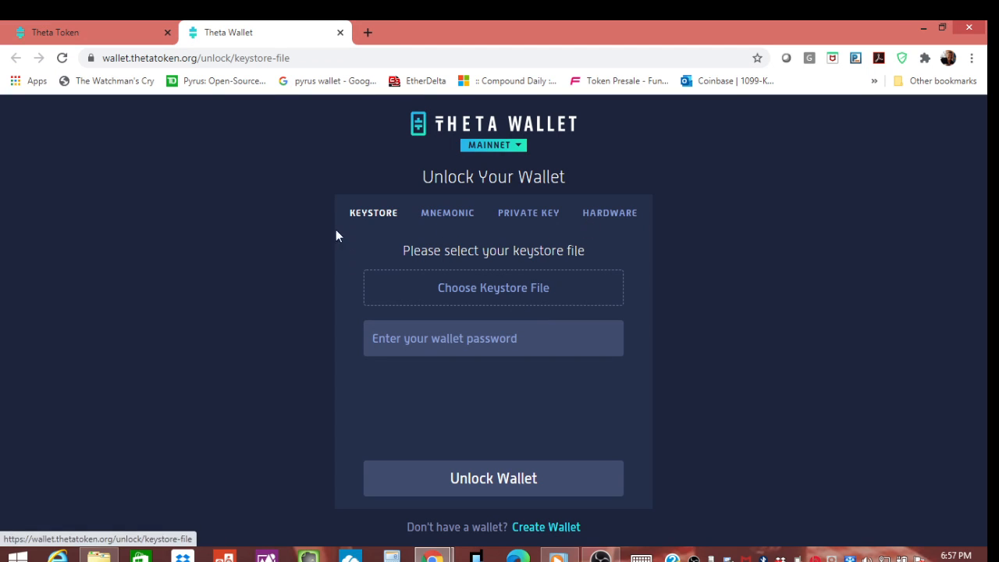
{"action": "mouse_move", "coordinate": [390, 318]}
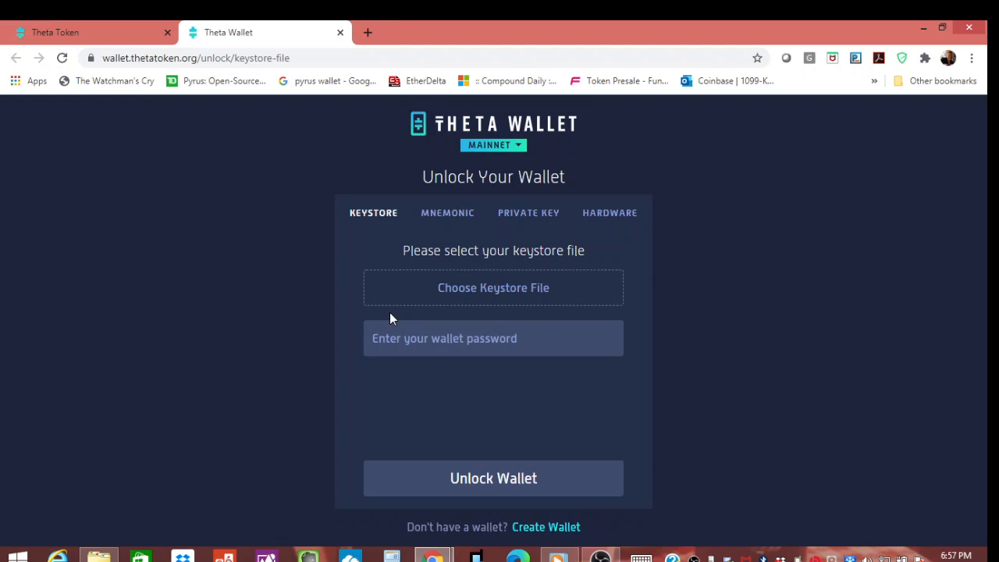
{"action": "mouse_move", "coordinate": [434, 318]}
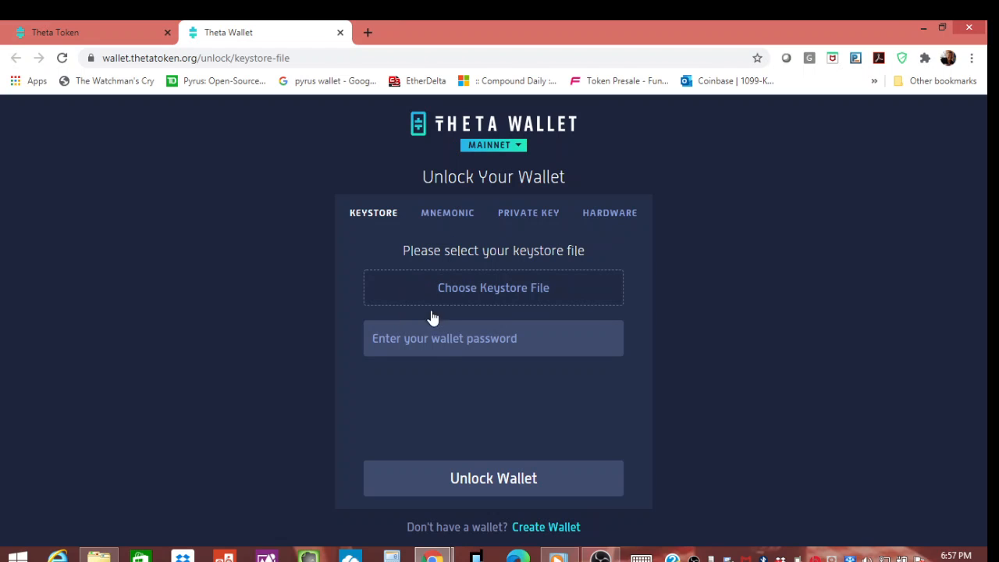
{"action": "mouse_move", "coordinate": [420, 212]}
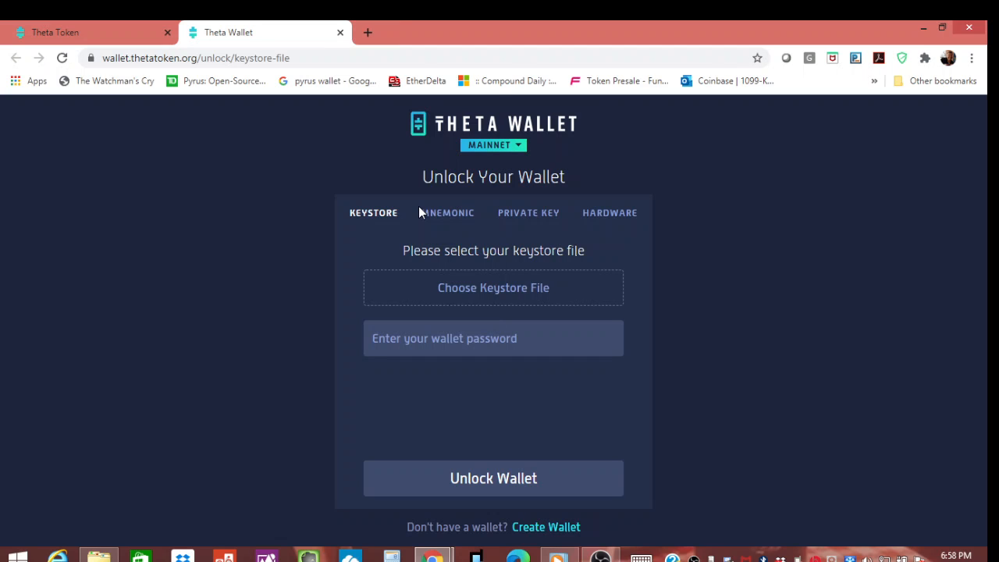
{"action": "mouse_move", "coordinate": [196, 117]}
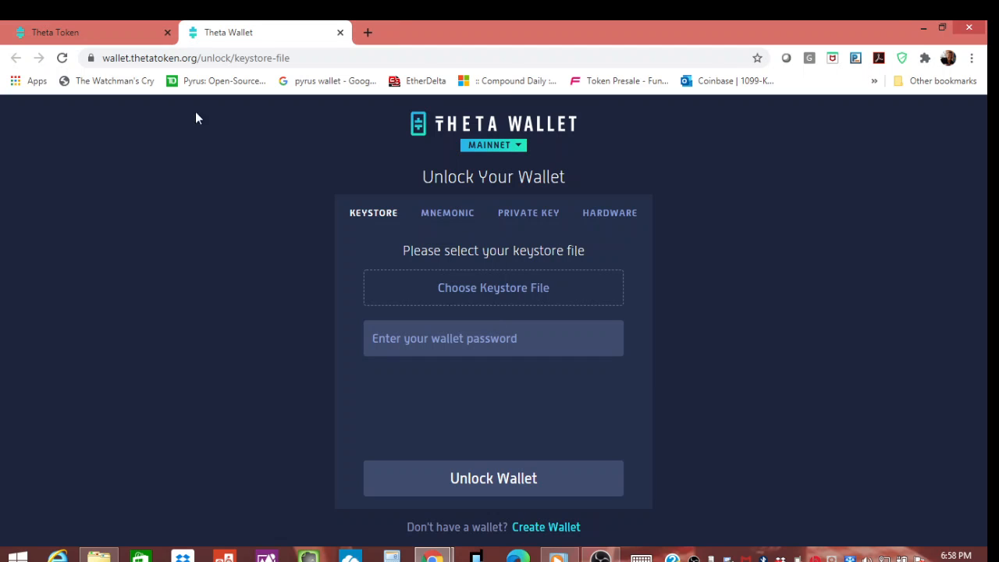
Step: Switch to the Theta Token browser tab showing the Guardian Nodes announcement
{"action": "left_click", "coordinate": [90, 31]}
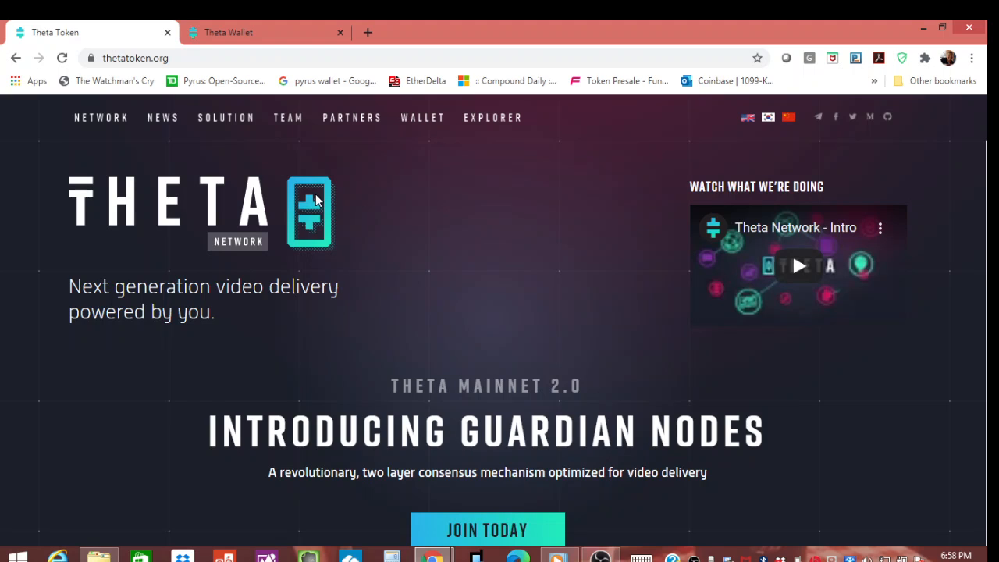
{"action": "mouse_move", "coordinate": [330, 153]}
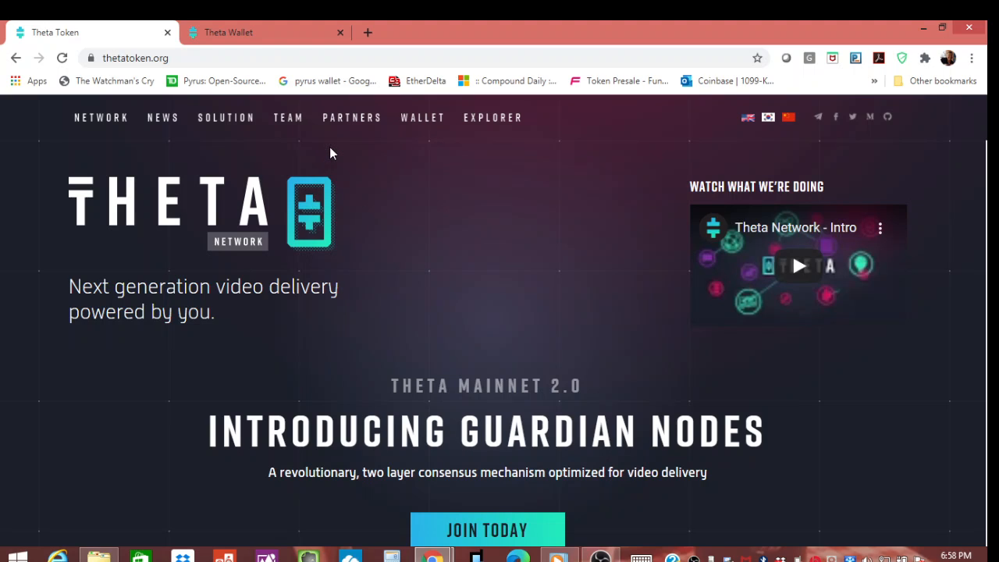
{"action": "mouse_move", "coordinate": [368, 156]}
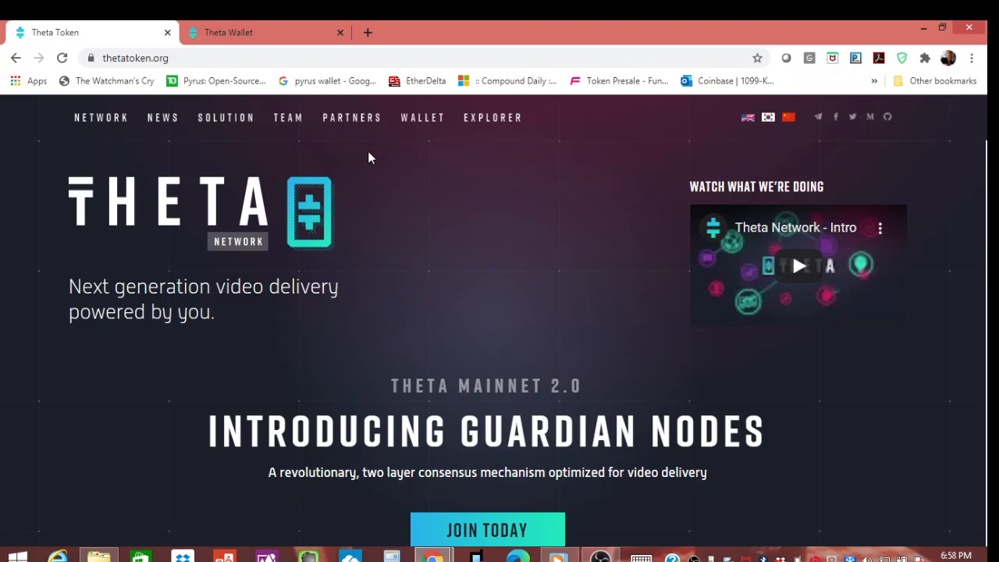
{"action": "mouse_move", "coordinate": [583, 363]}
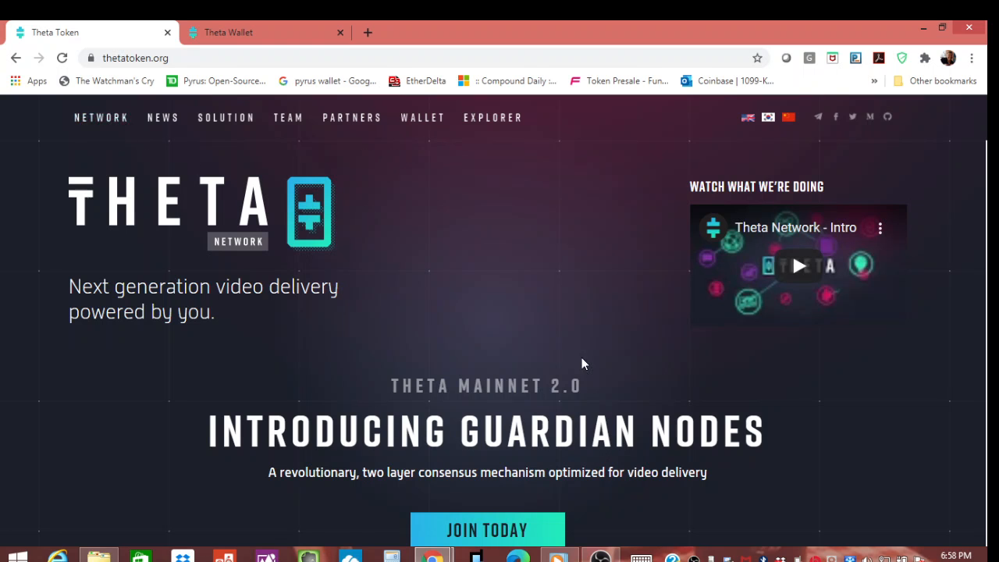
{"action": "mouse_move", "coordinate": [543, 373]}
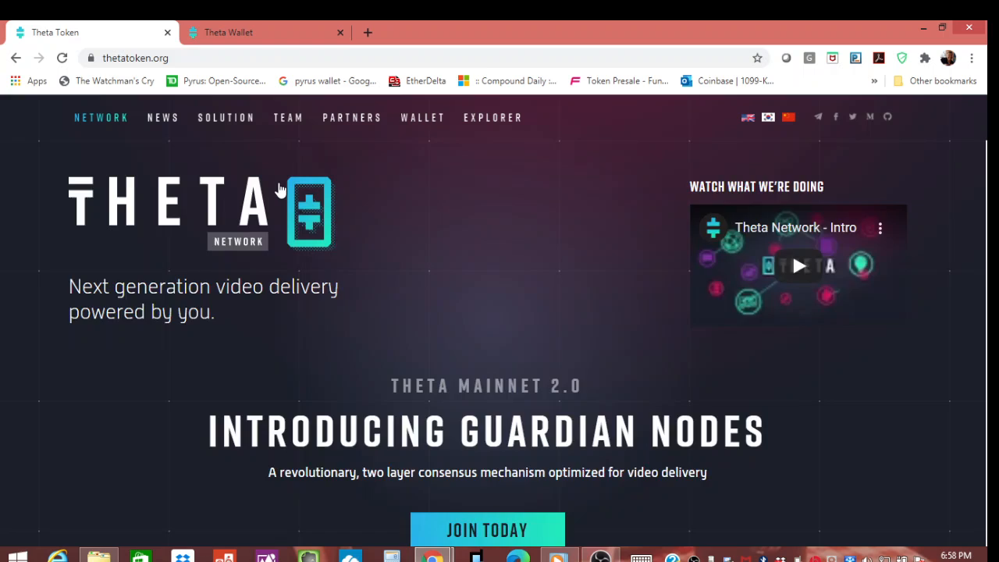
Step: Scroll down the homepage past the Live Network Stats map toward Join the Network
{"action": "scroll", "scroll_direction": "down", "scroll_amount": 3}
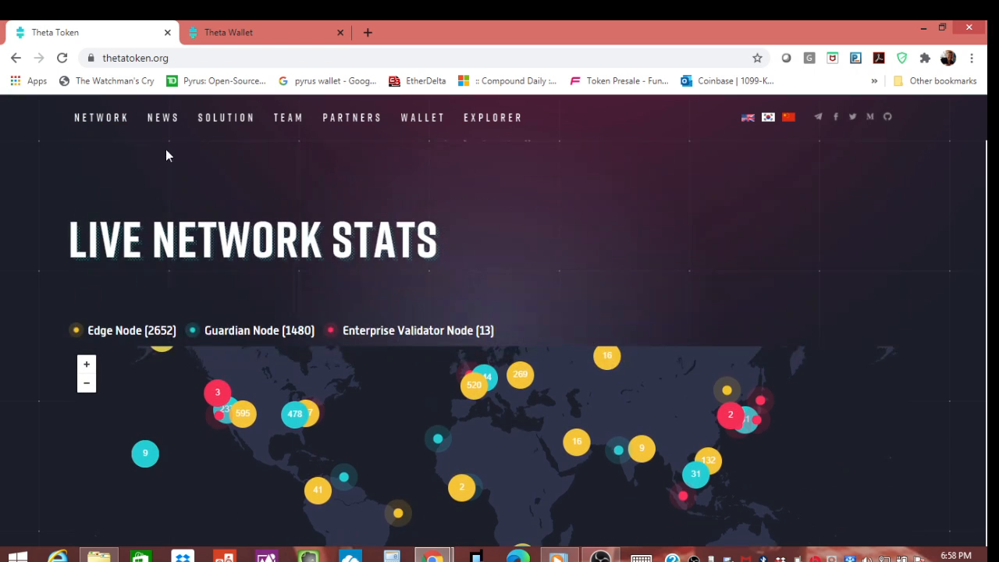
{"action": "scroll", "scroll_direction": "down", "scroll_amount": 3}
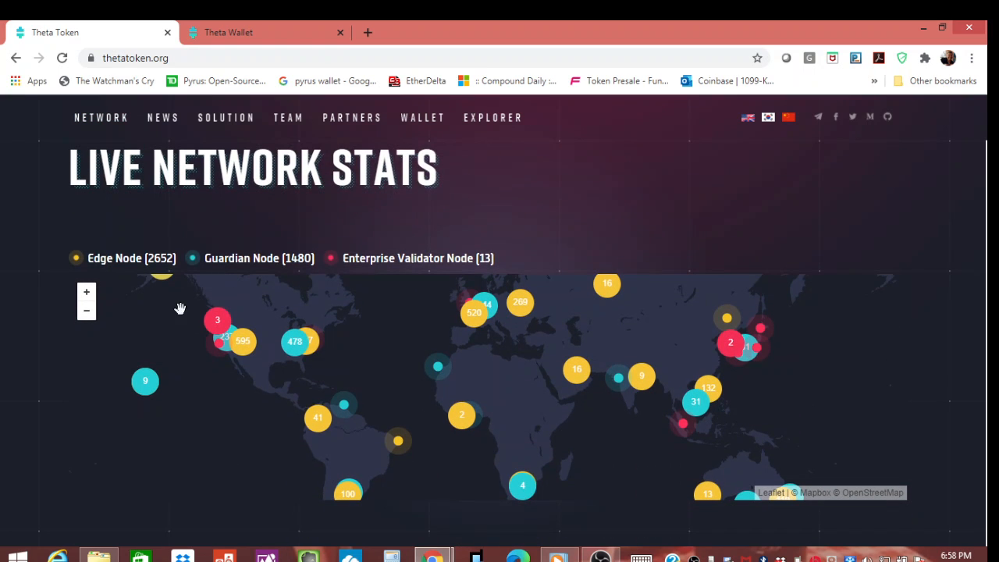
{"action": "mouse_move", "coordinate": [145, 382]}
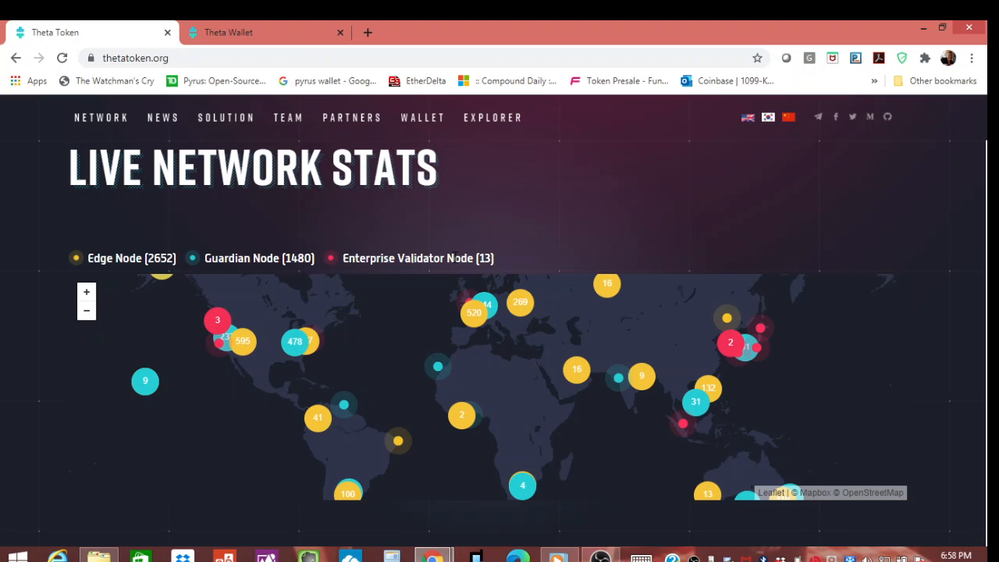
{"action": "mouse_move", "coordinate": [456, 258]}
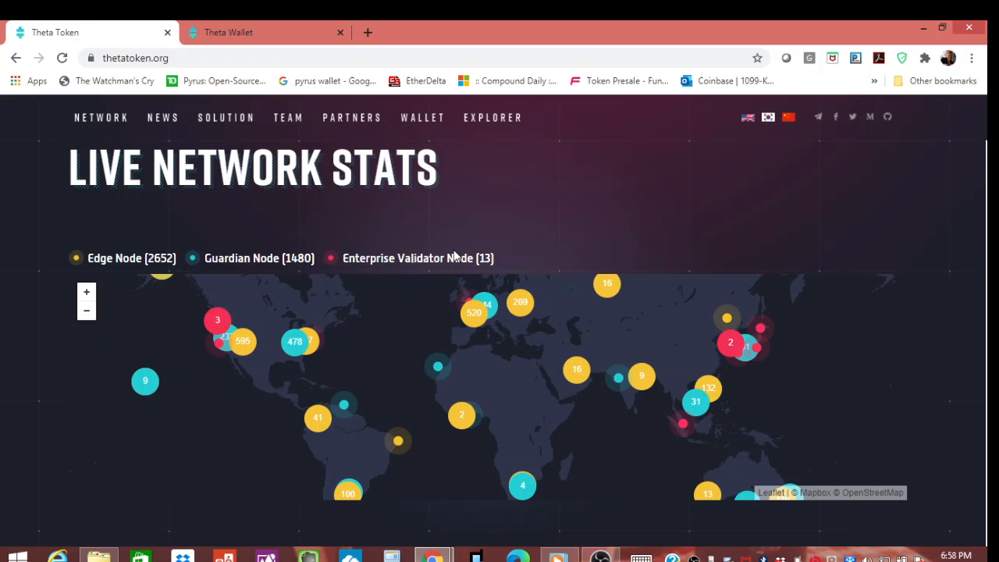
{"action": "mouse_move", "coordinate": [59, 292]}
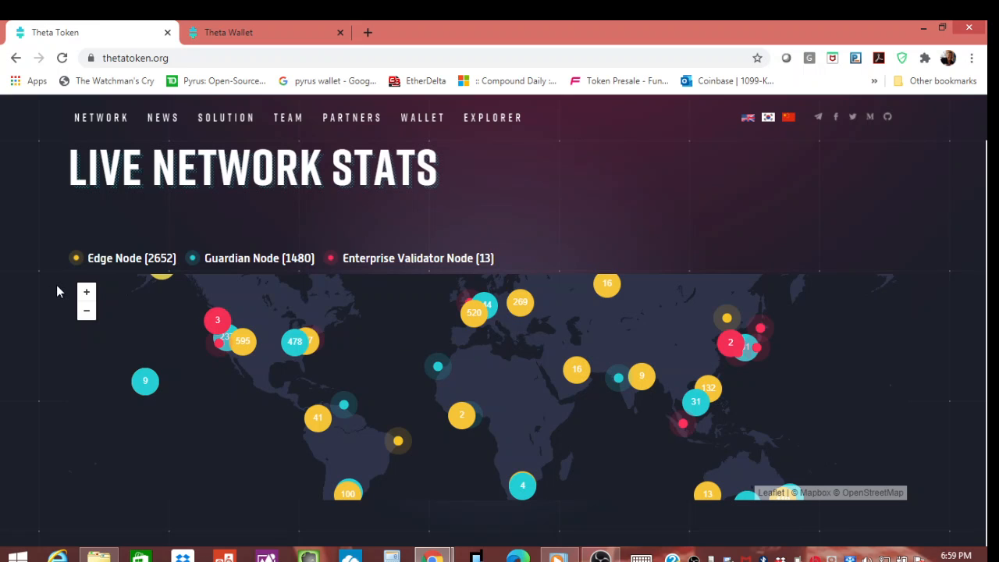
{"action": "mouse_move", "coordinate": [337, 274]}
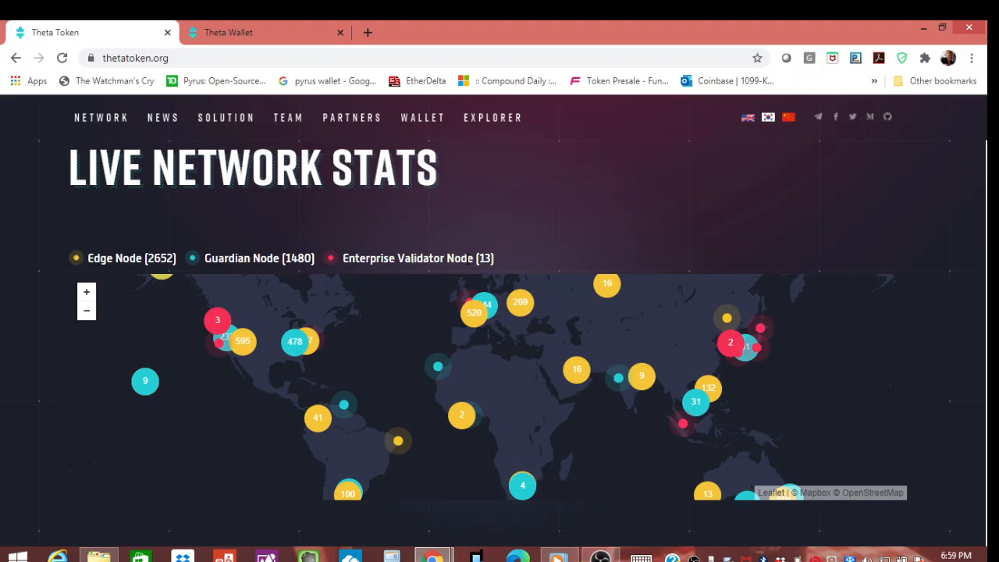
{"action": "mouse_move", "coordinate": [783, 502]}
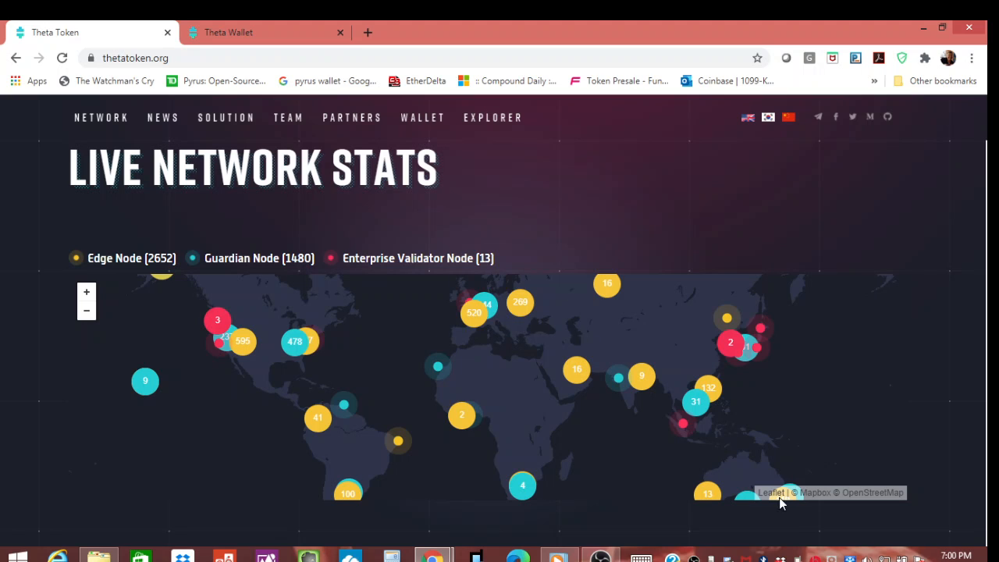
{"action": "mouse_move", "coordinate": [206, 305]}
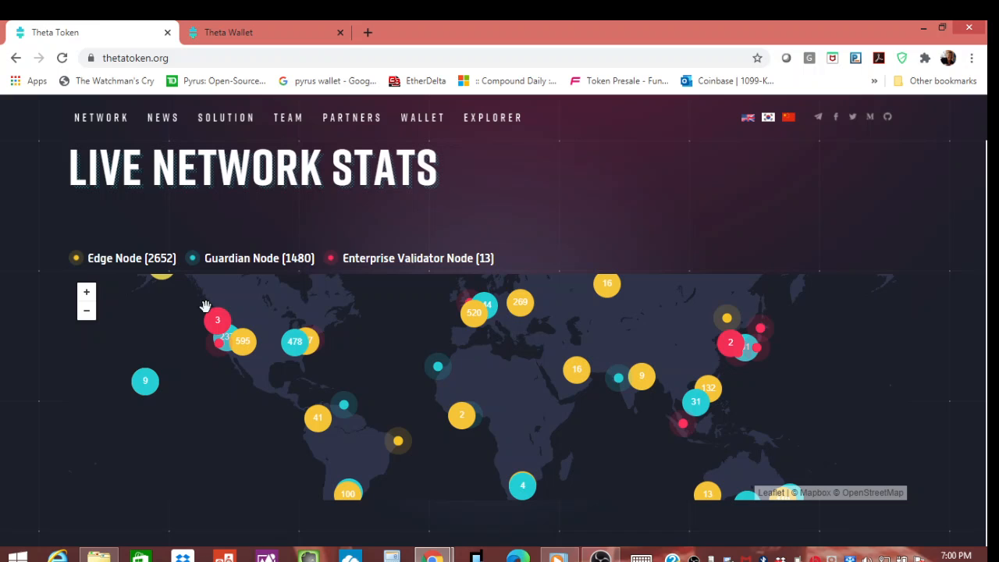
{"action": "mouse_move", "coordinate": [303, 456]}
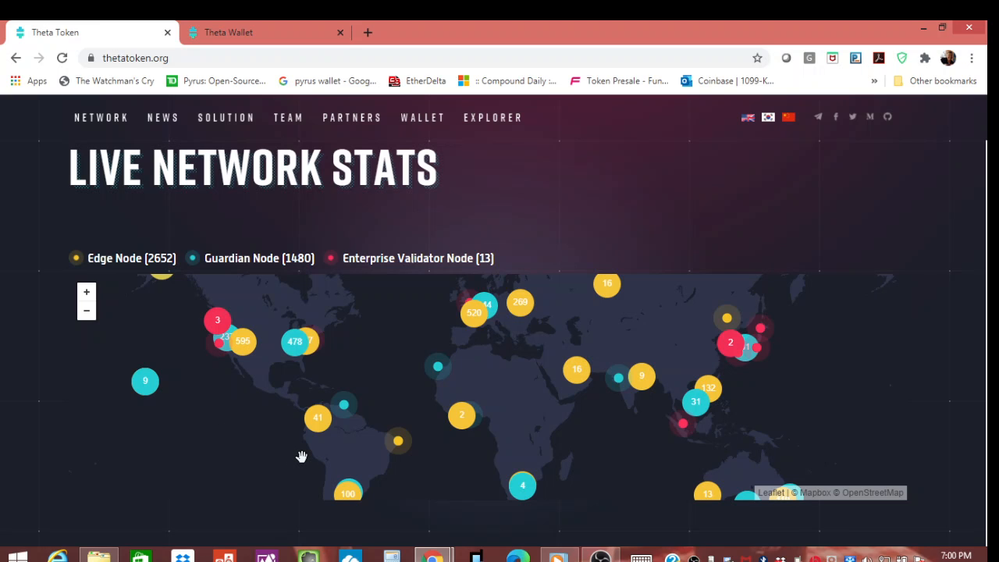
{"action": "mouse_move", "coordinate": [412, 440]}
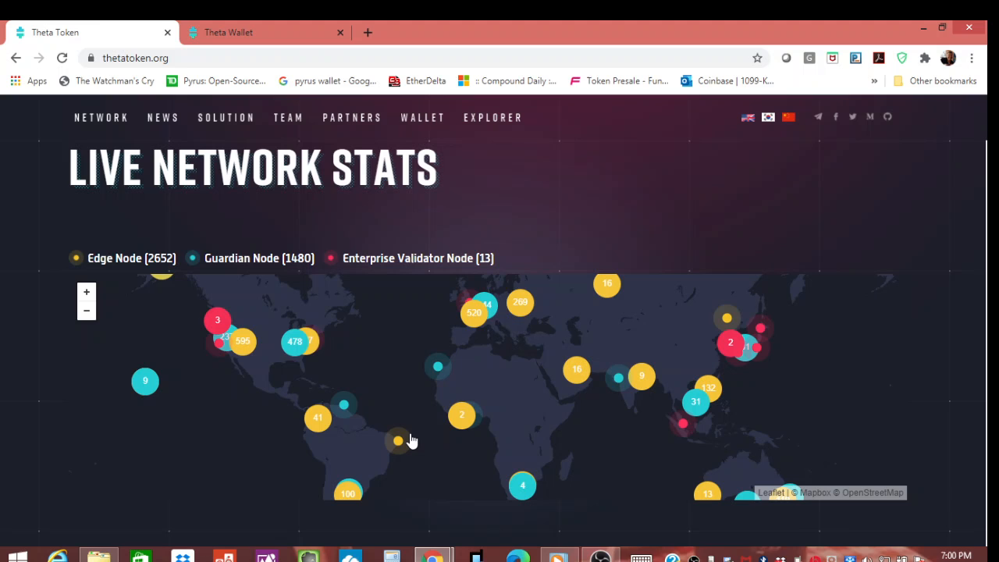
{"action": "mouse_move", "coordinate": [881, 351]}
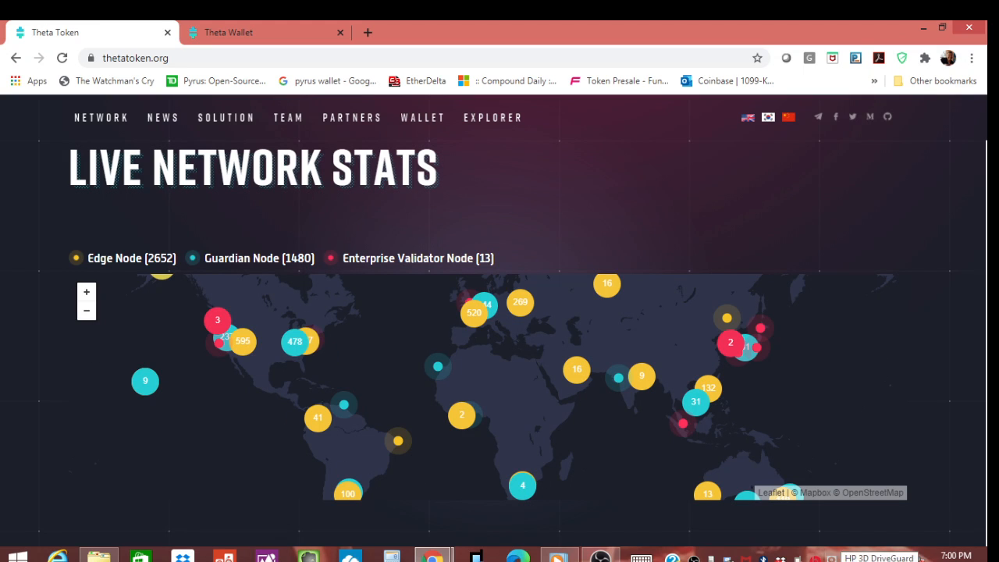
{"action": "mouse_move", "coordinate": [287, 398]}
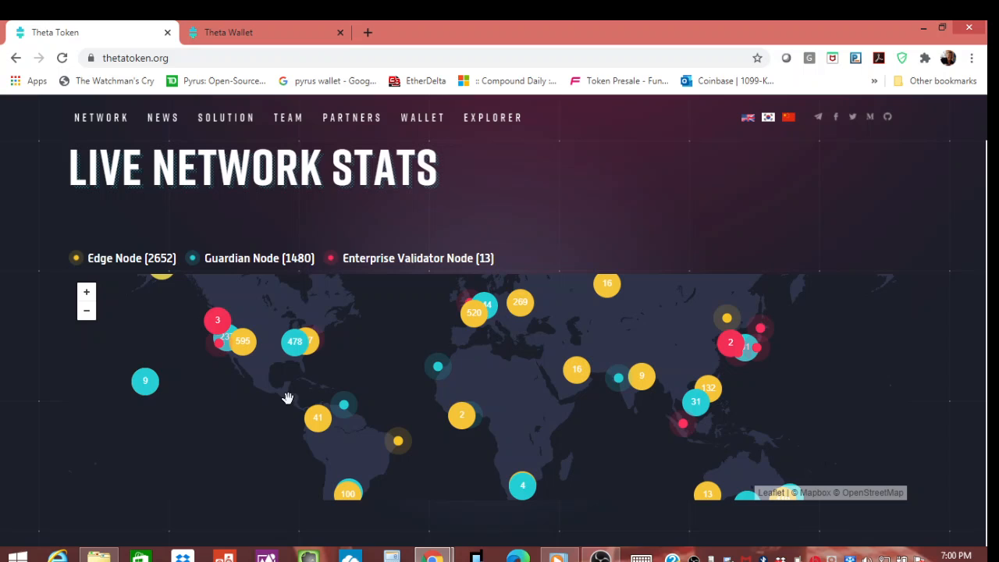
{"action": "mouse_move", "coordinate": [295, 411]}
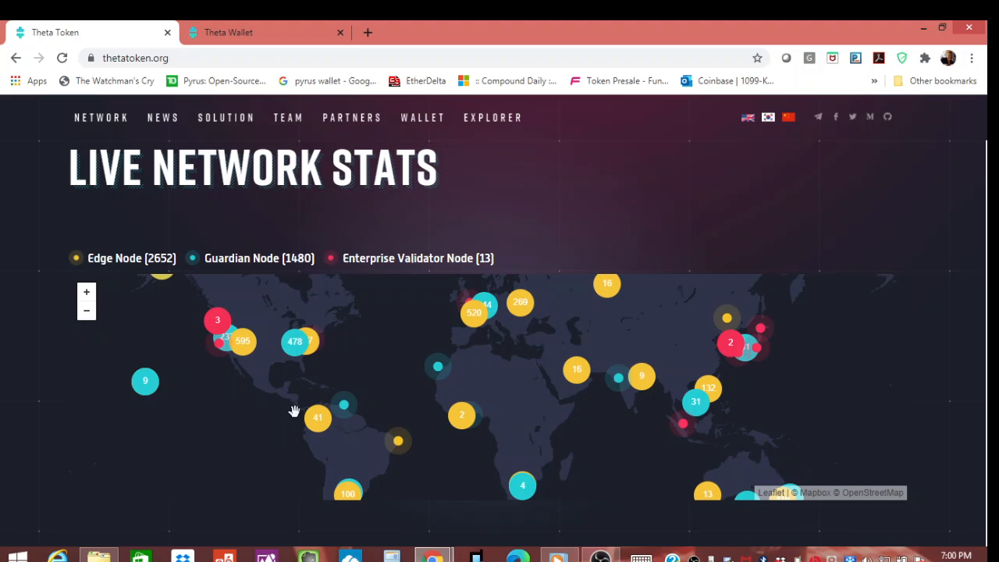
{"action": "mouse_move", "coordinate": [284, 363]}
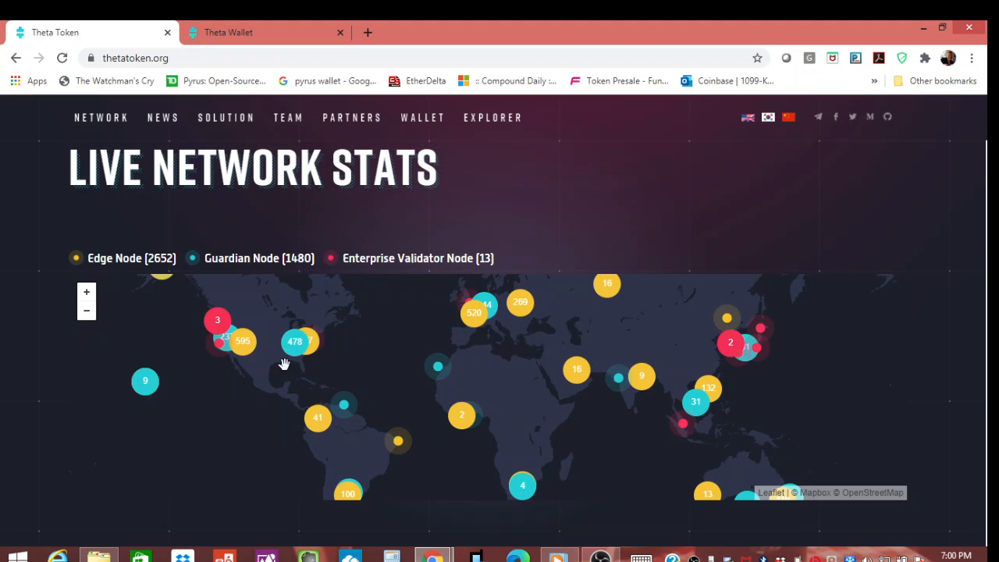
{"action": "mouse_move", "coordinate": [339, 474]}
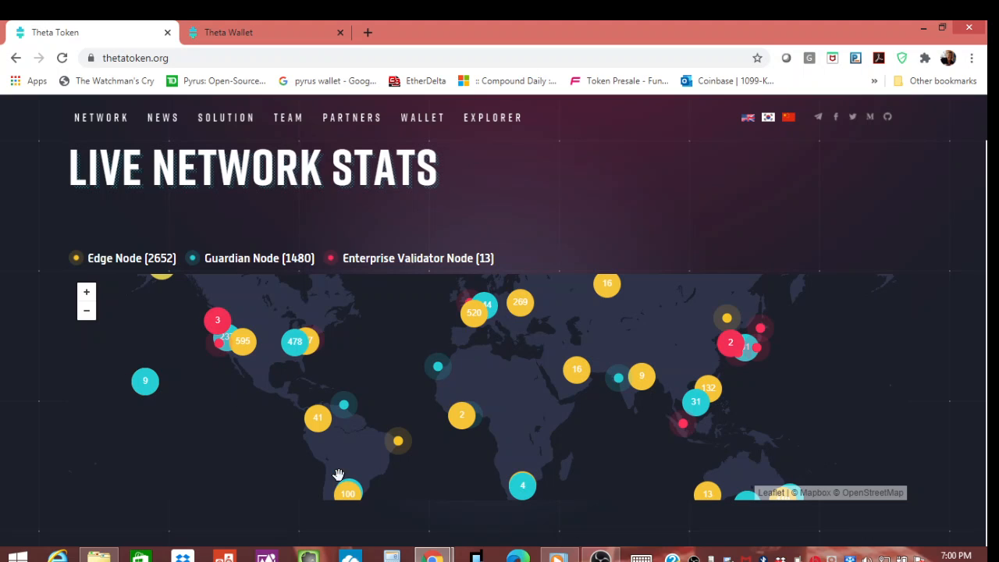
{"action": "mouse_move", "coordinate": [344, 440]}
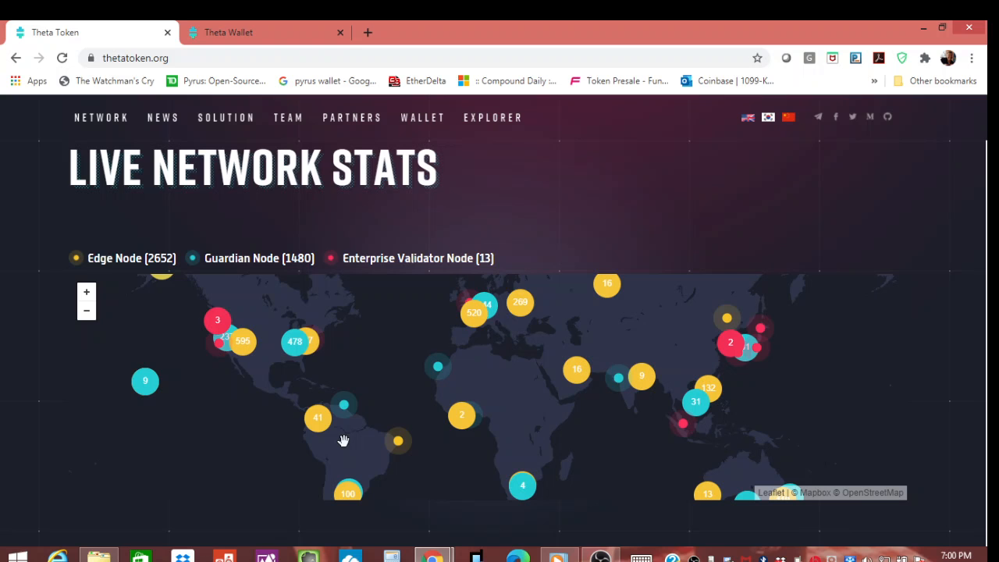
{"action": "scroll", "scroll_direction": "down", "scroll_amount": 3}
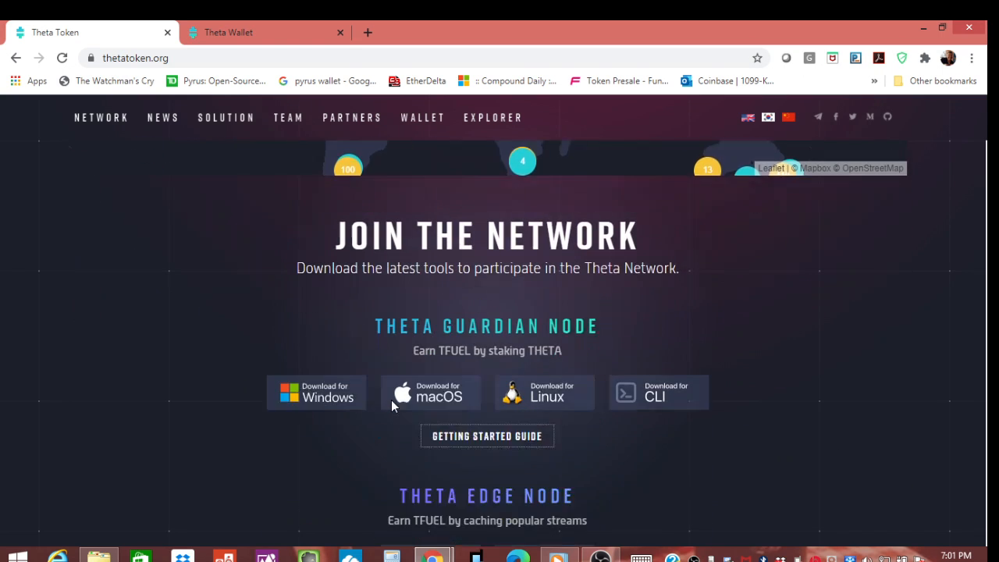
Step: Choose 'Download for Windows' under Theta Guardian Node to begin the download
{"action": "scroll", "scroll_direction": "down", "scroll_amount": 3}
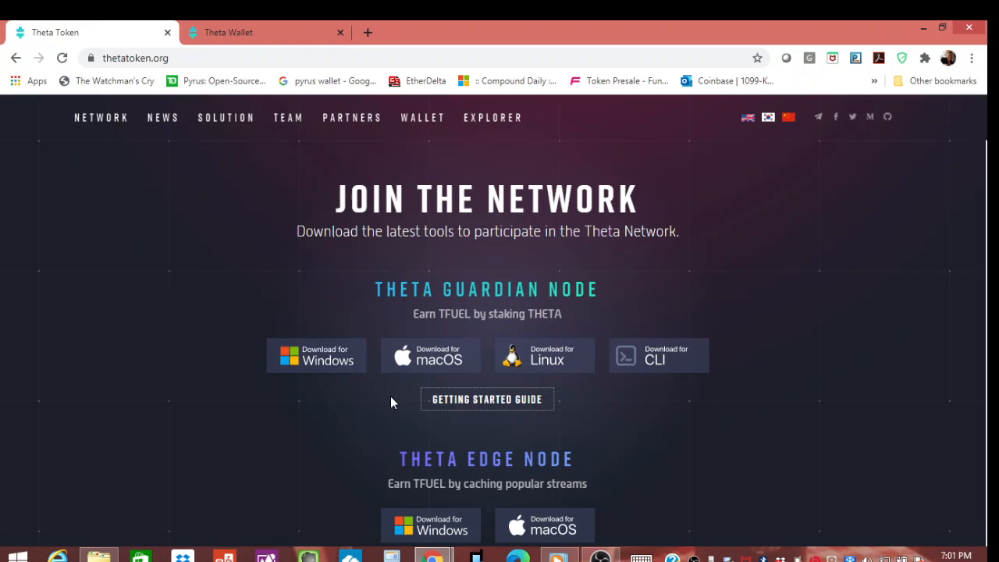
{"action": "left_click", "coordinate": [315, 356]}
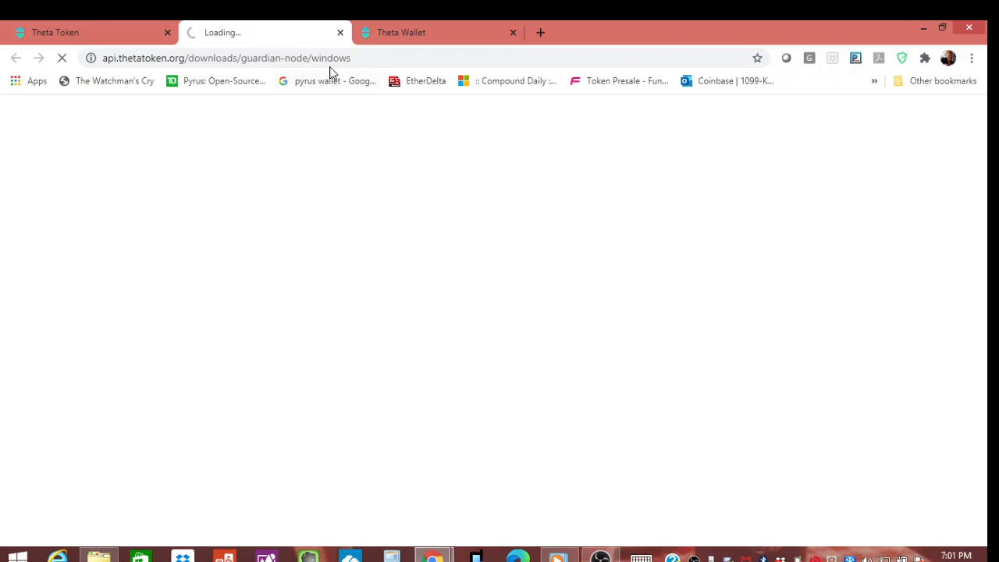
{"action": "mouse_move", "coordinate": [340, 34]}
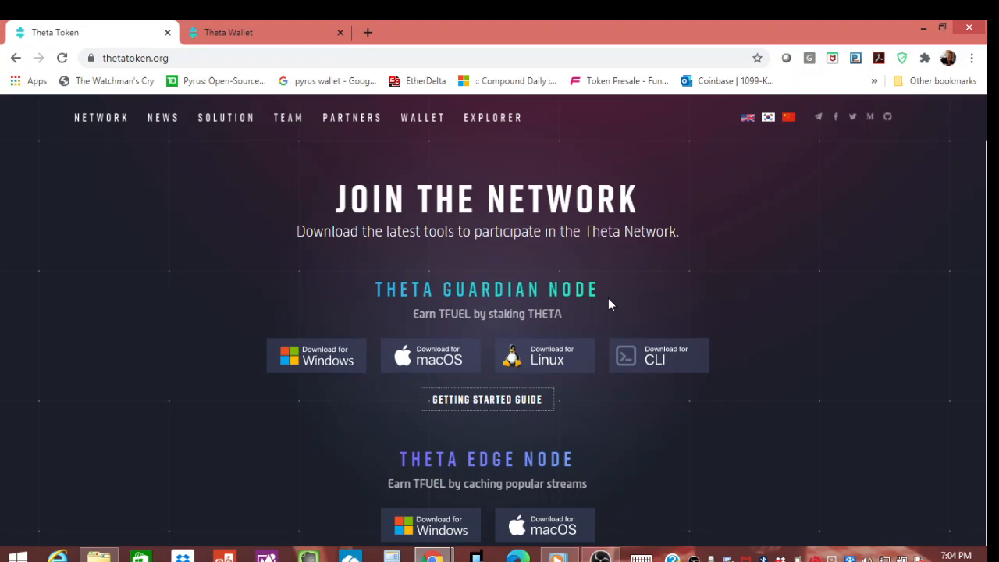
{"action": "mouse_move", "coordinate": [577, 225]}
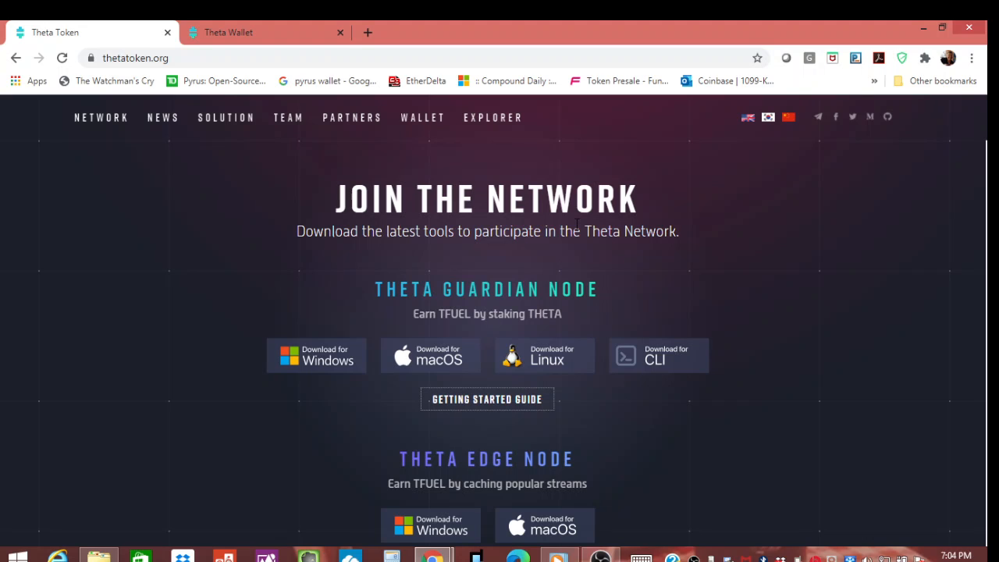
{"action": "mouse_move", "coordinate": [565, 206]}
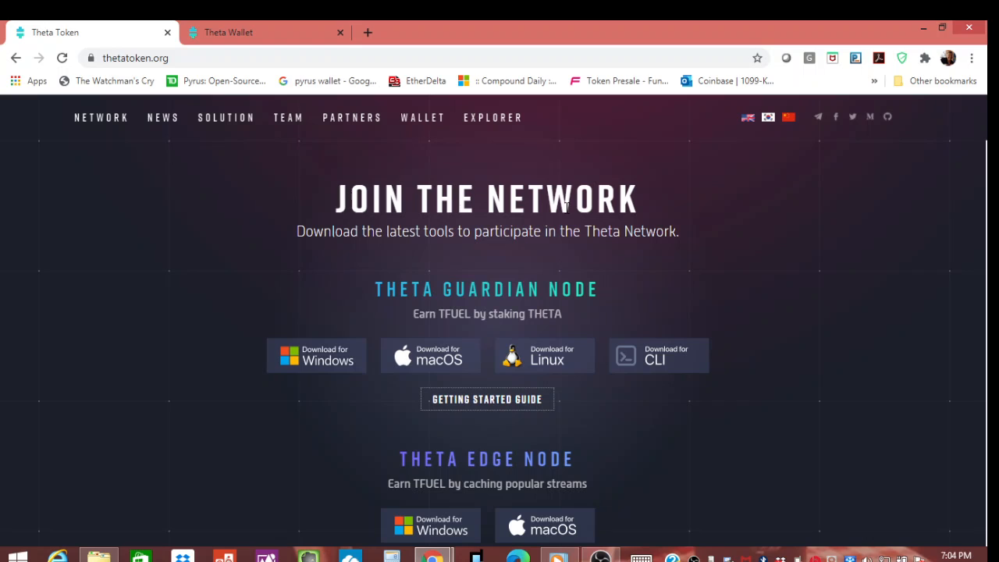